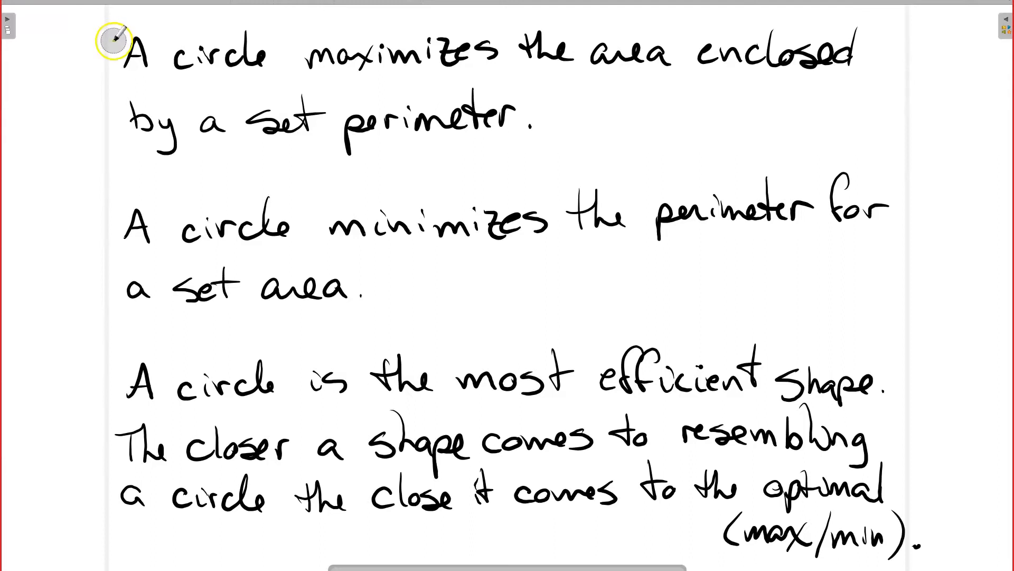
# - Draw a yellow highlighter line separating the circle-area statement from the perimeter statement
pyautogui.moveTo(116, 36); pyautogui.dragTo(896, 36)
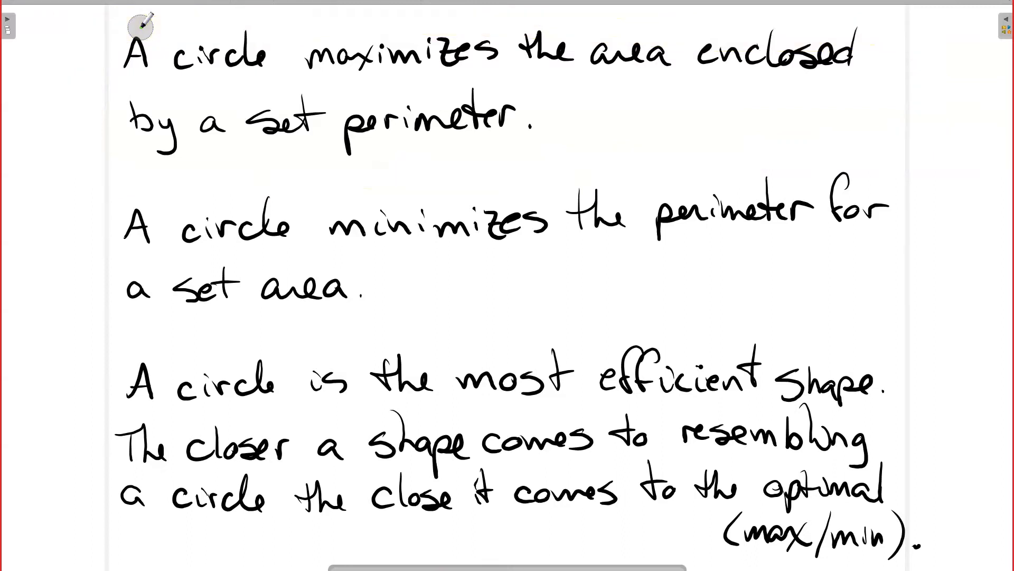
pyautogui.moveTo(116, 181); pyautogui.dragTo(919, 167)
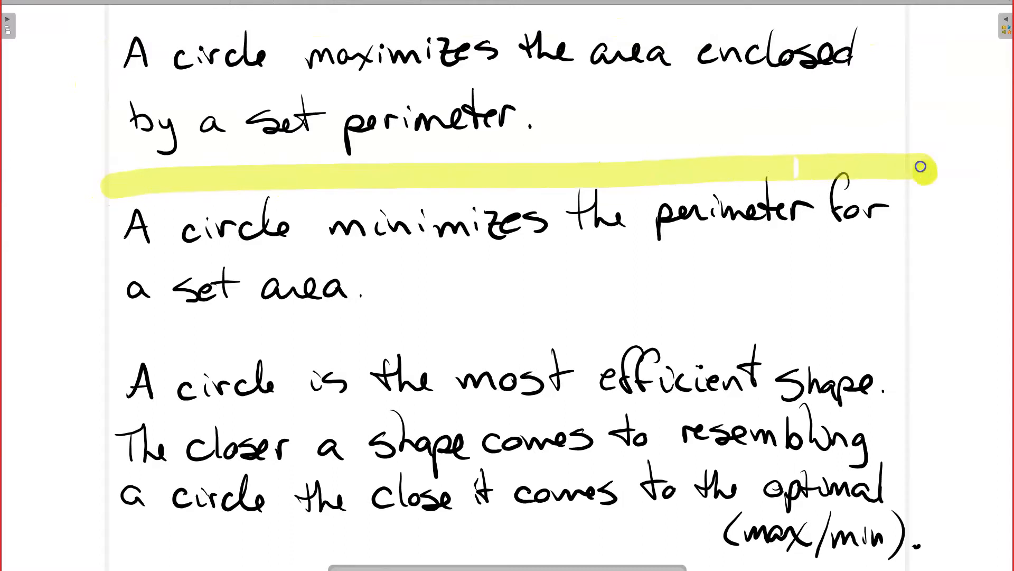
pyautogui.moveTo(921, 167); pyautogui.dragTo(129, 168)
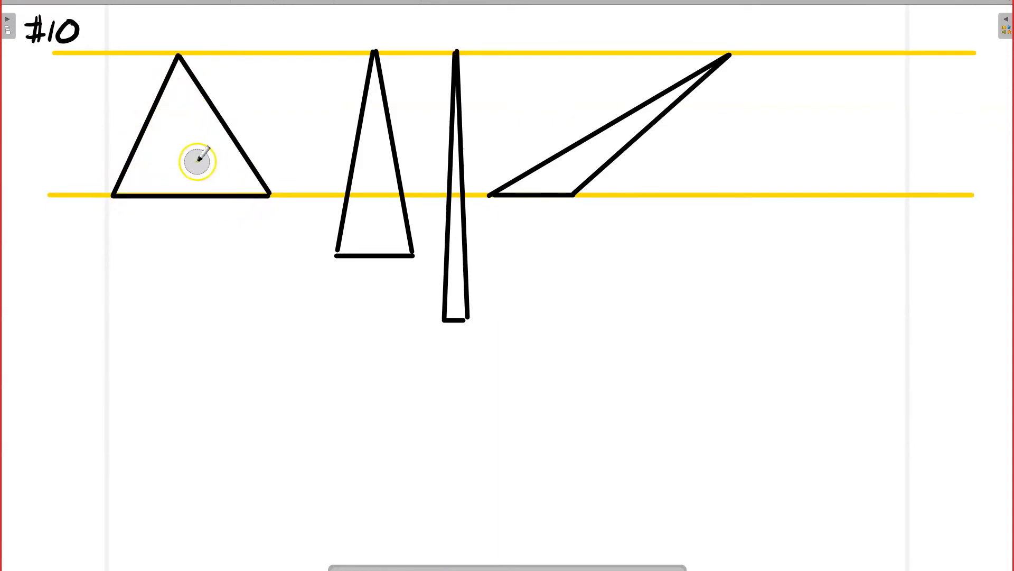
pyautogui.moveTo(460, 94)
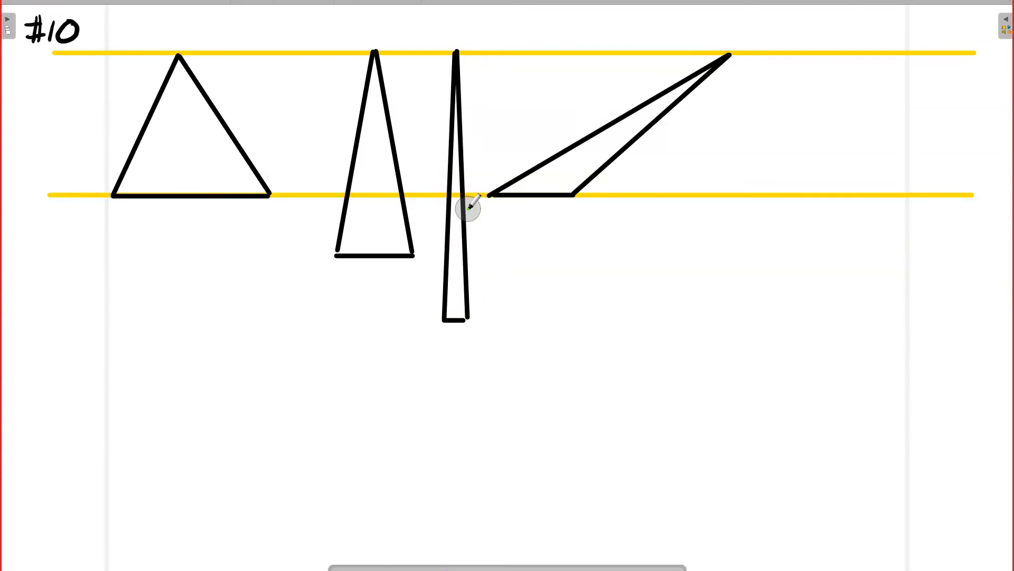
# - Sketch a triangle between the two yellow guide lines on page #10
pyautogui.moveTo(473, 207); pyautogui.dragTo(62, 58)
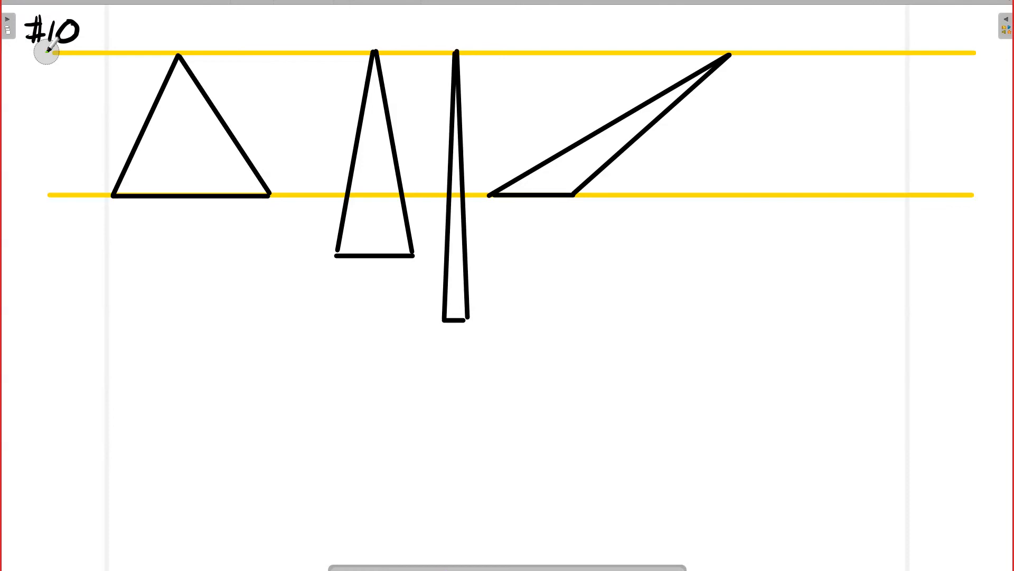
# - Add an upward arrow under the equilateral triangle with the note 'Maximum area given'
pyautogui.moveTo(142, 298); pyautogui.dragTo(143, 216)
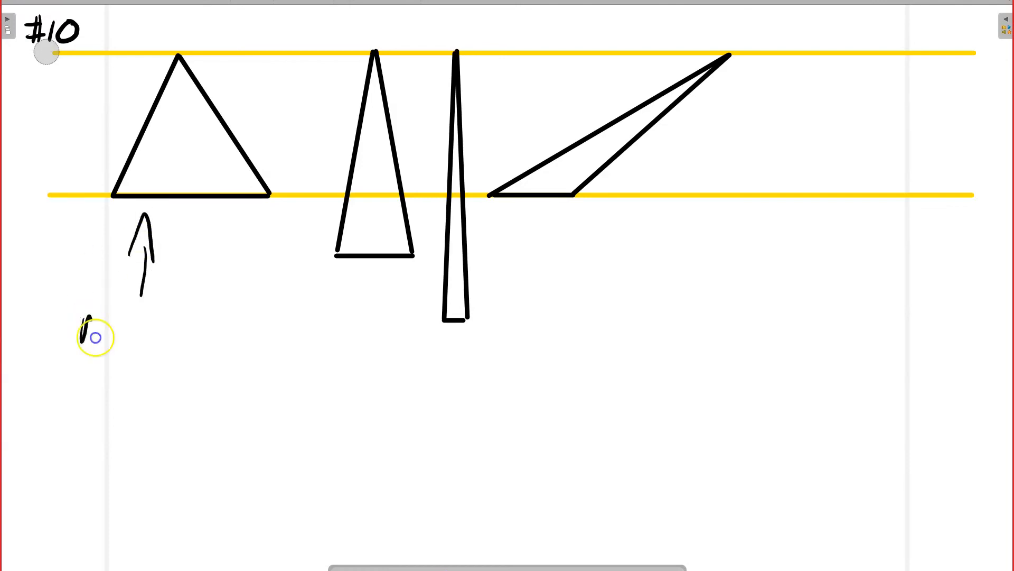
pyautogui.write('Maximum area given')
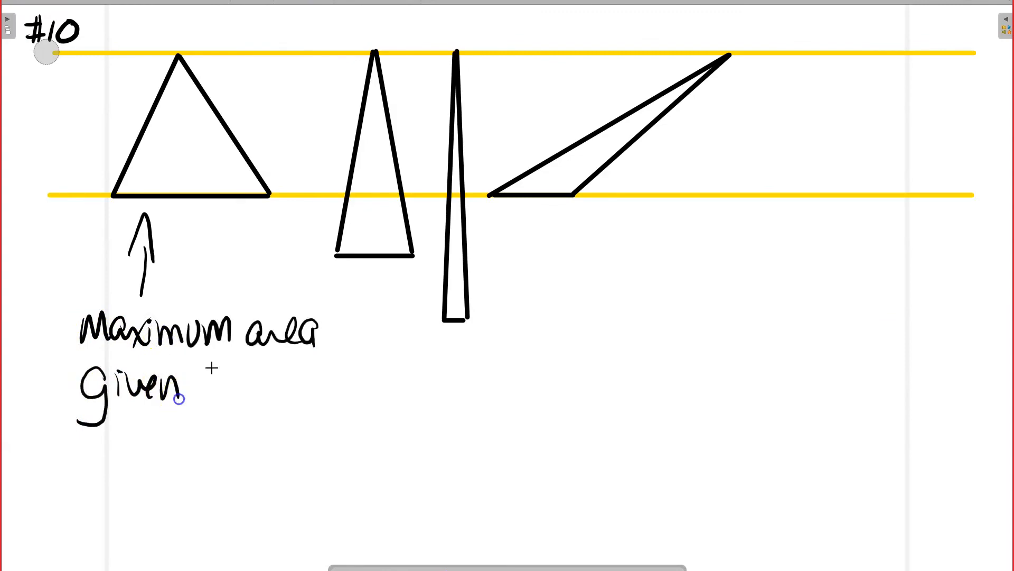